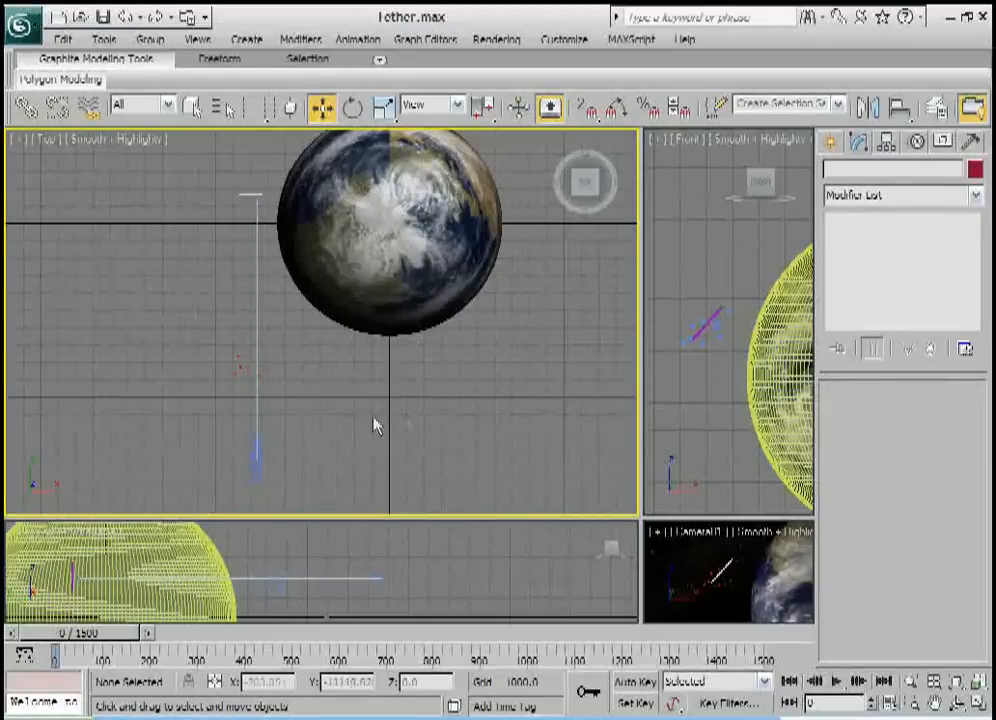
Select the target camera Camera01 in the Top viewport to show its parameters
left_click(256, 476)
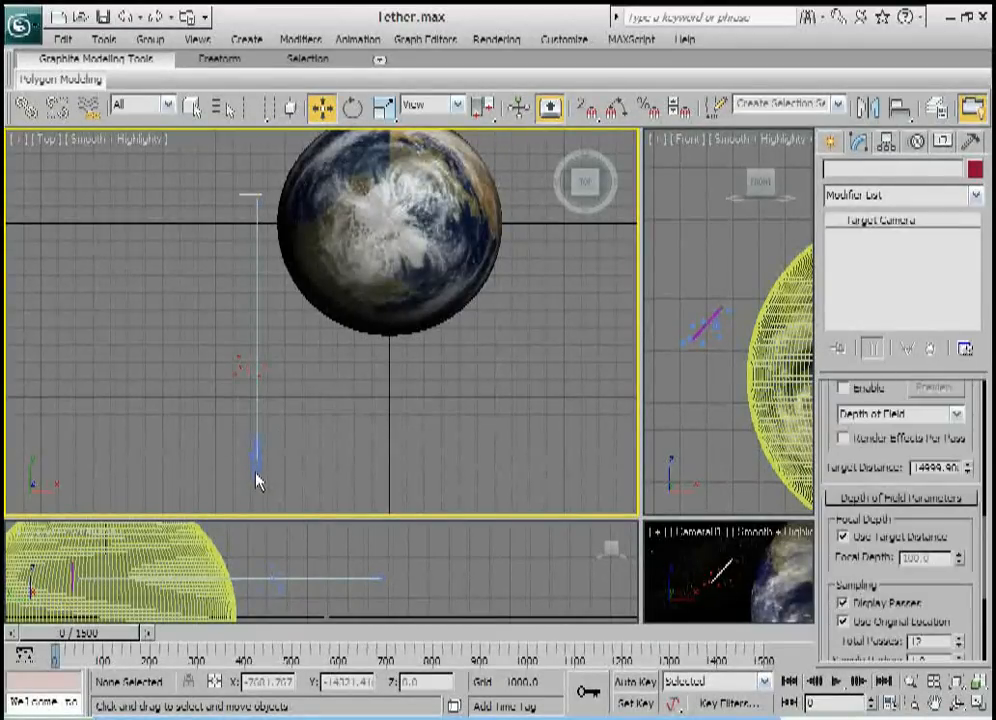
left_click(258, 470)
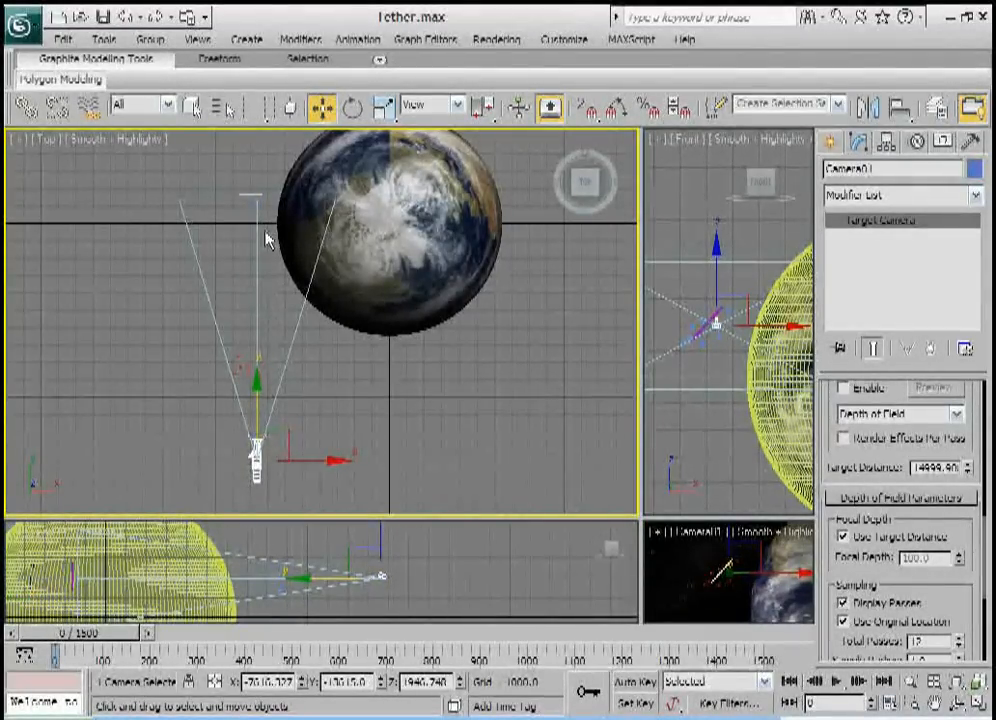
mouse_move(258, 212)
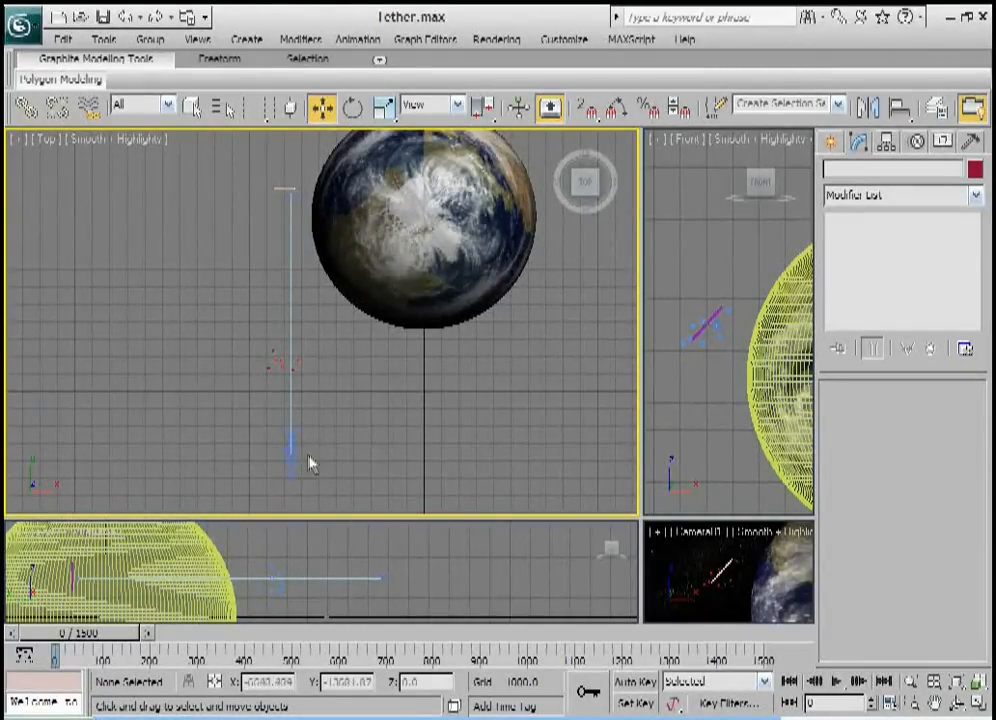
mouse_move(292, 206)
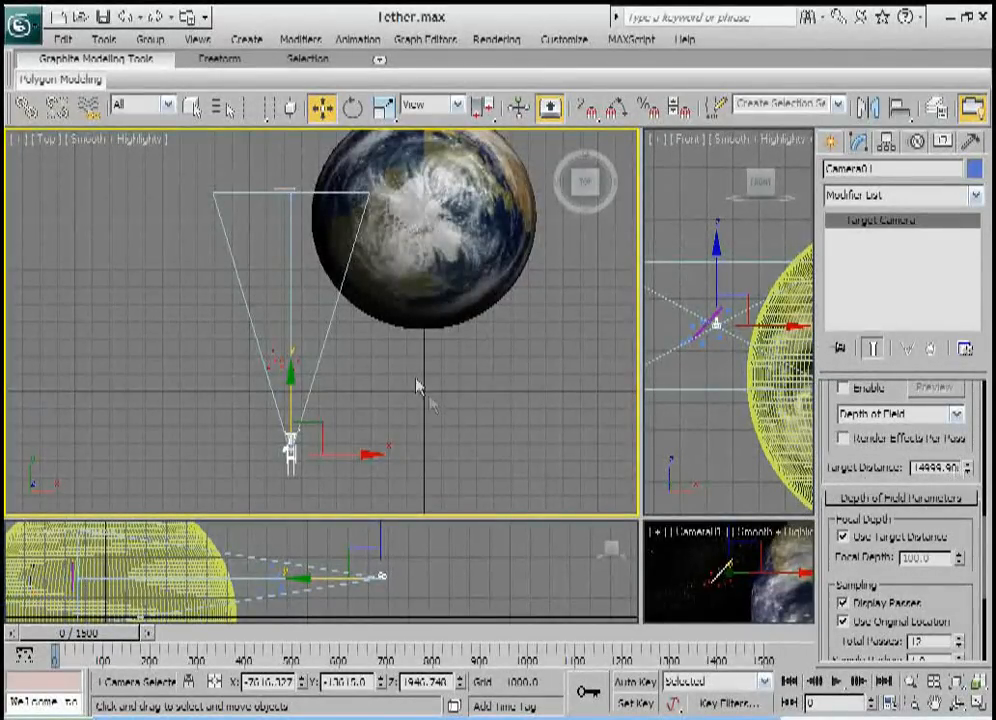
mouse_move(284, 196)
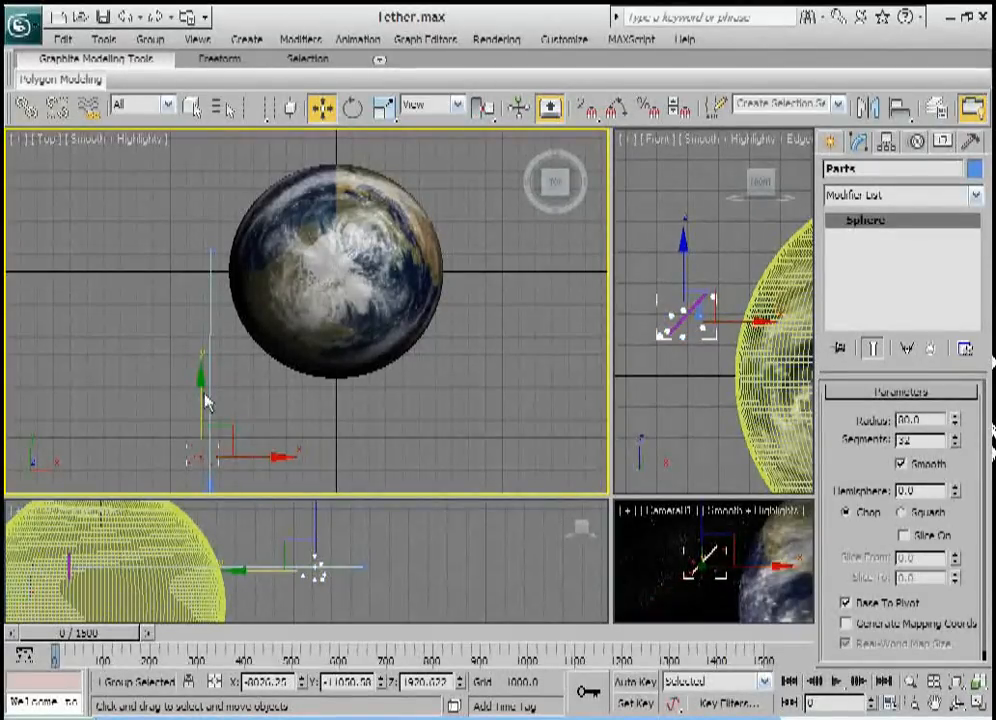
Move the small grouped sphere up along Y from beside the camera to the Earth globe
left_click_drag(204, 400, 210, 204)
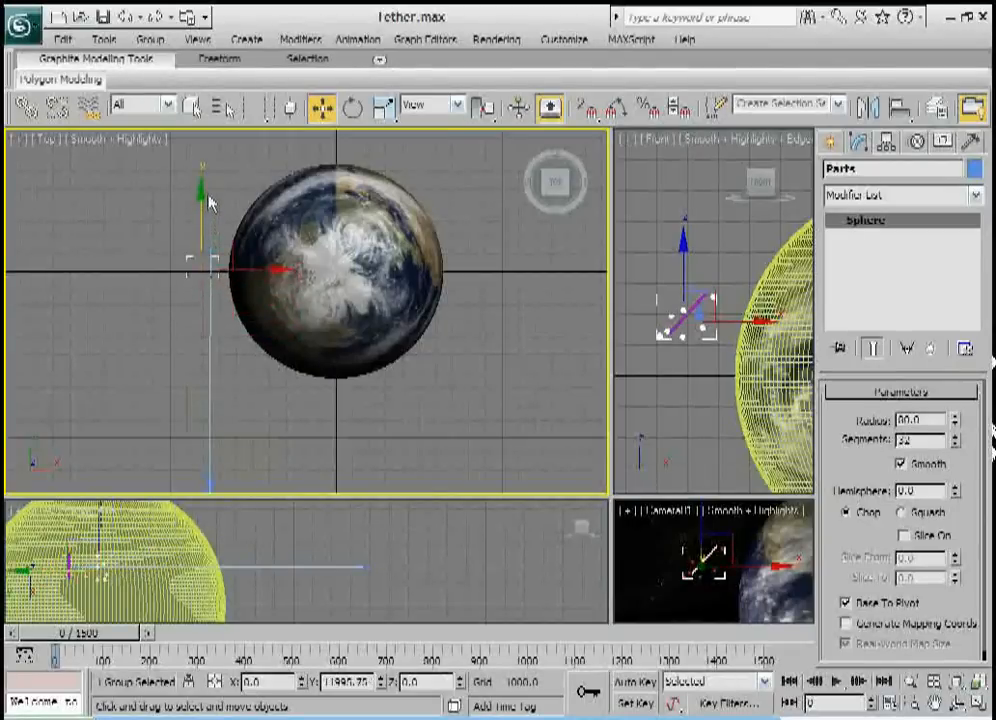